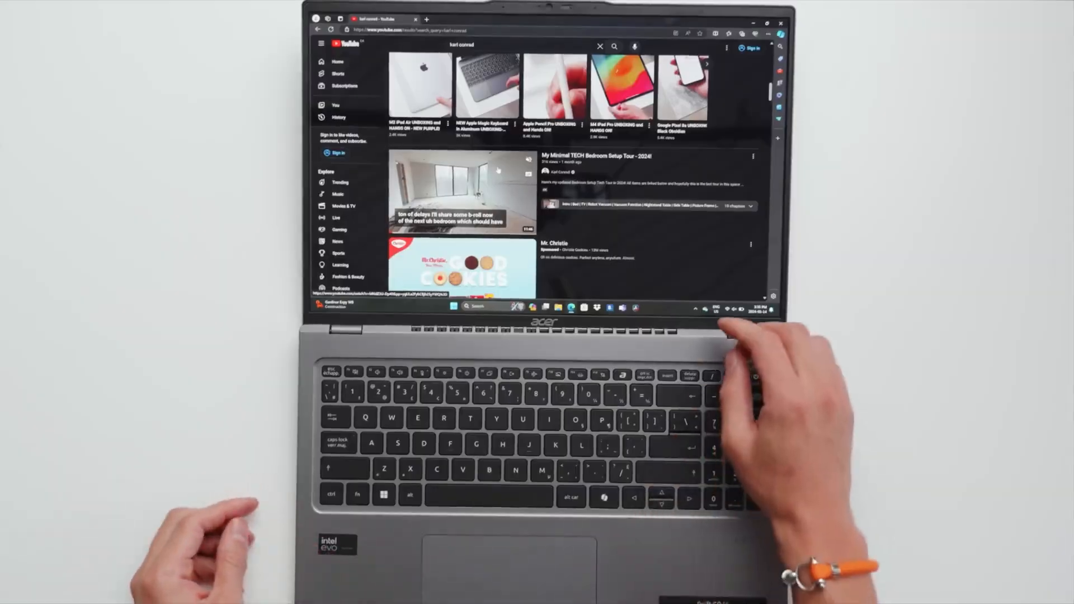
{"action": "scroll", "scroll_direction": "down", "scroll_amount": 3}
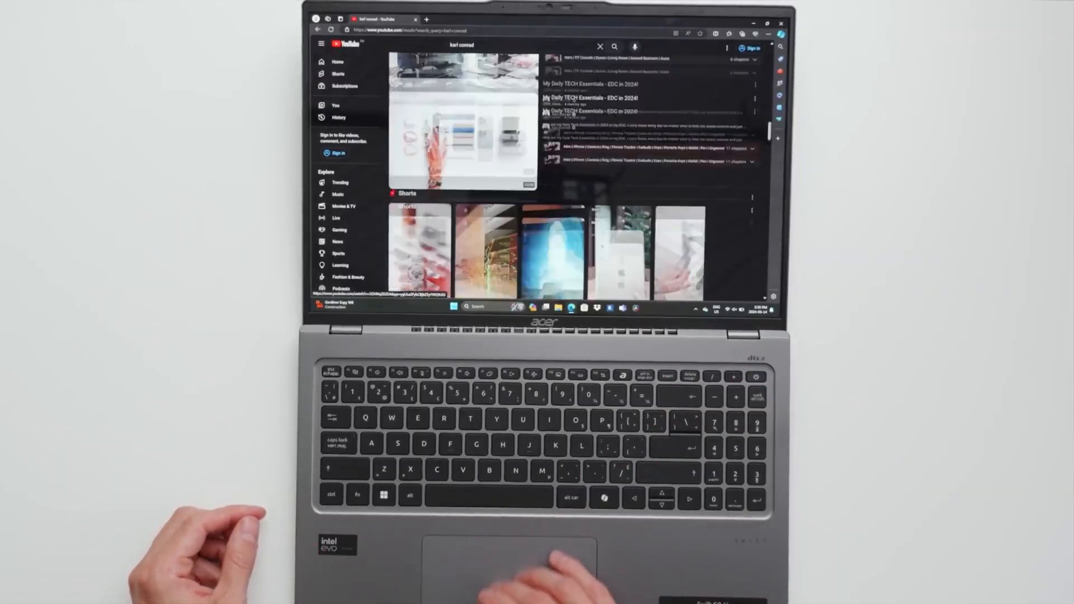